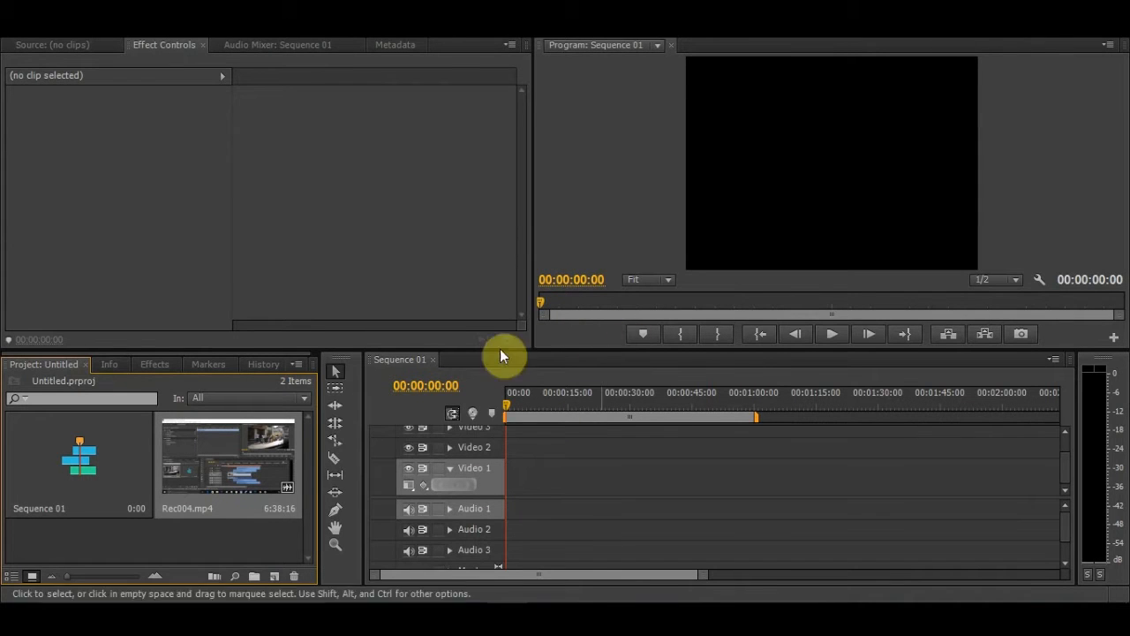
# Drop Rec004.mp4 onto Video 1 and change the sequence settings to match the clip.
pyautogui.moveTo(225, 454); pyautogui.dragTo(588, 476)
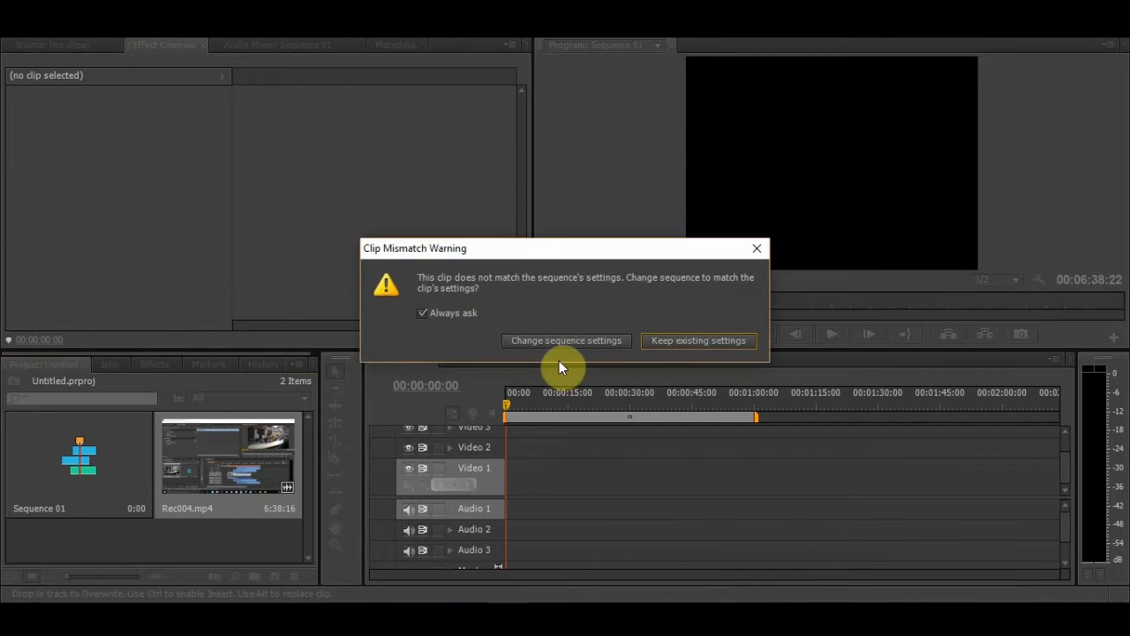
pyautogui.click(697, 340)
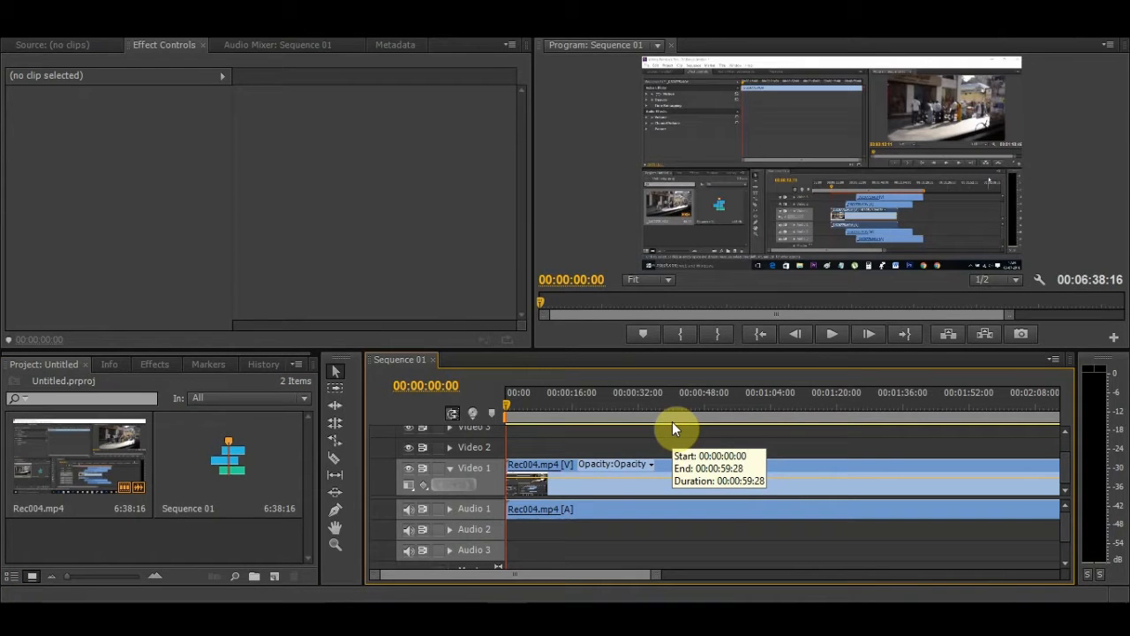
pyautogui.moveTo(782, 410)
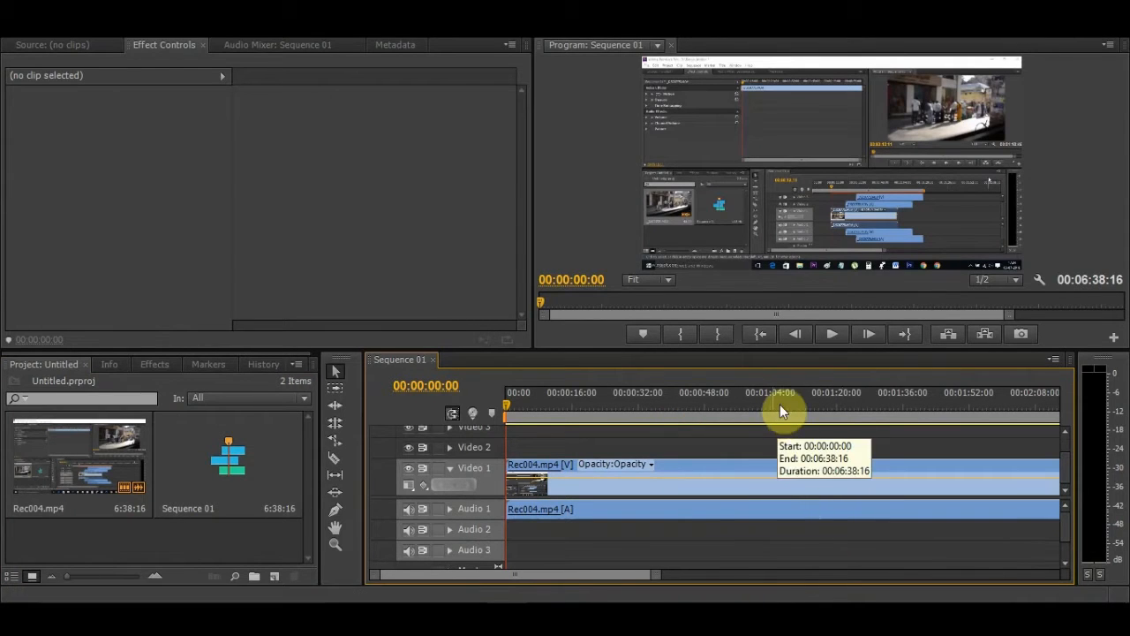
pyautogui.moveTo(612, 365)
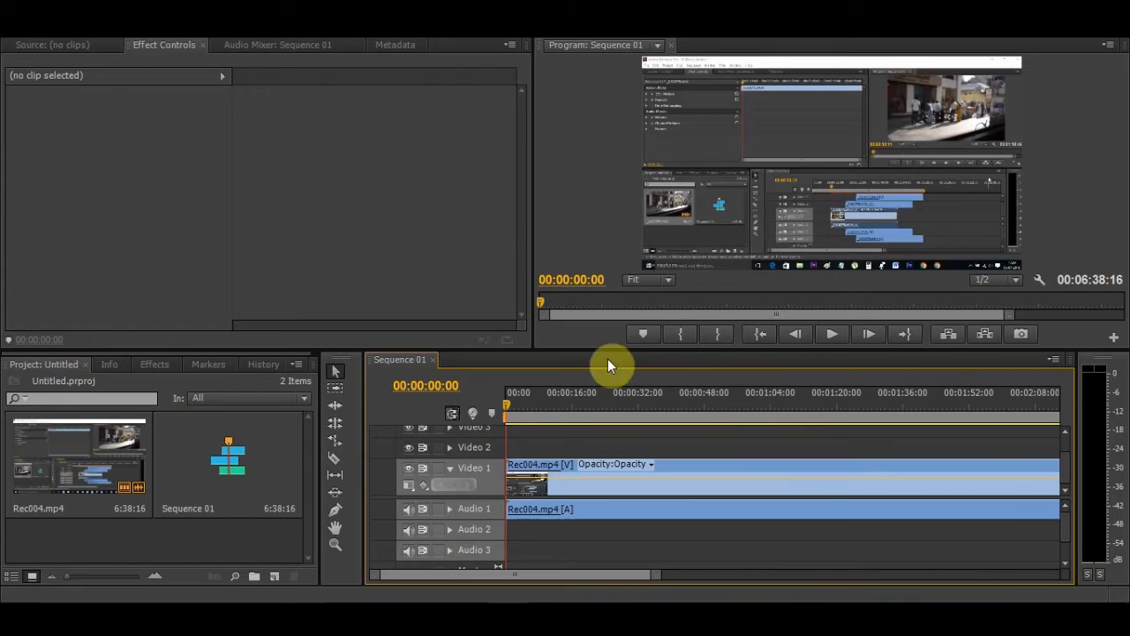
pyautogui.moveTo(808, 225)
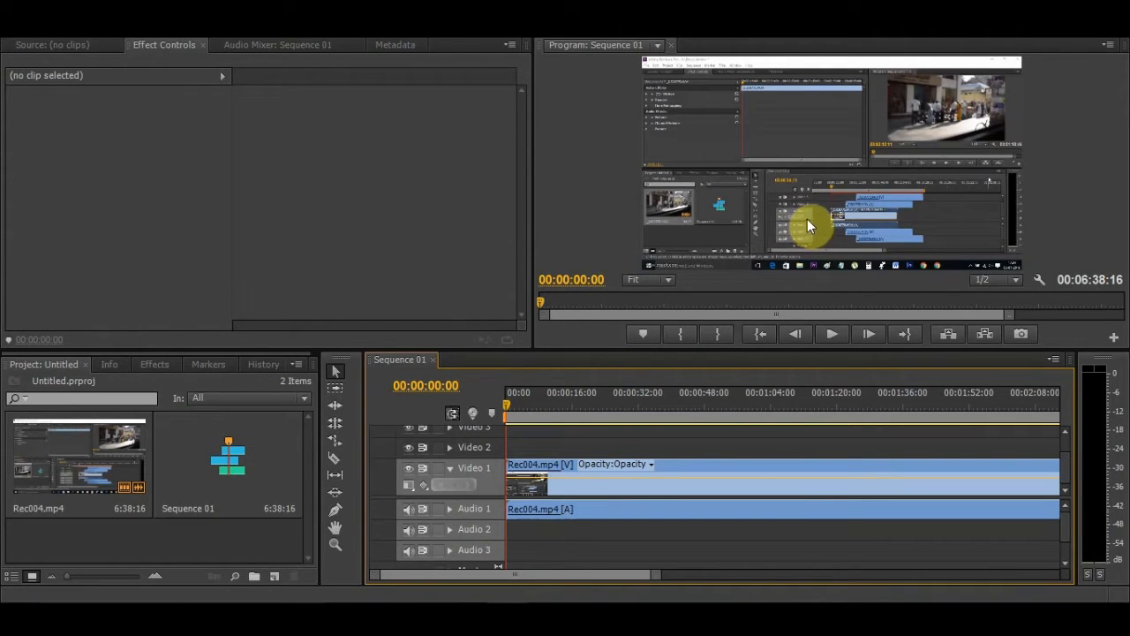
pyautogui.moveTo(426, 223)
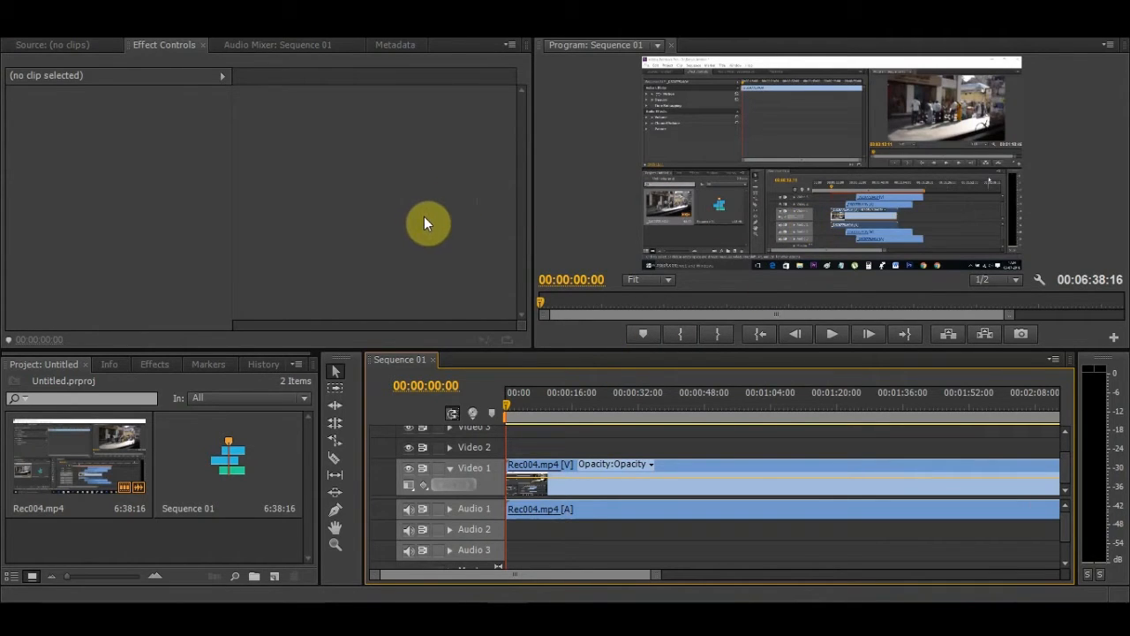
# Switch the lower-left panel to the Effects tab.
pyautogui.click(155, 363)
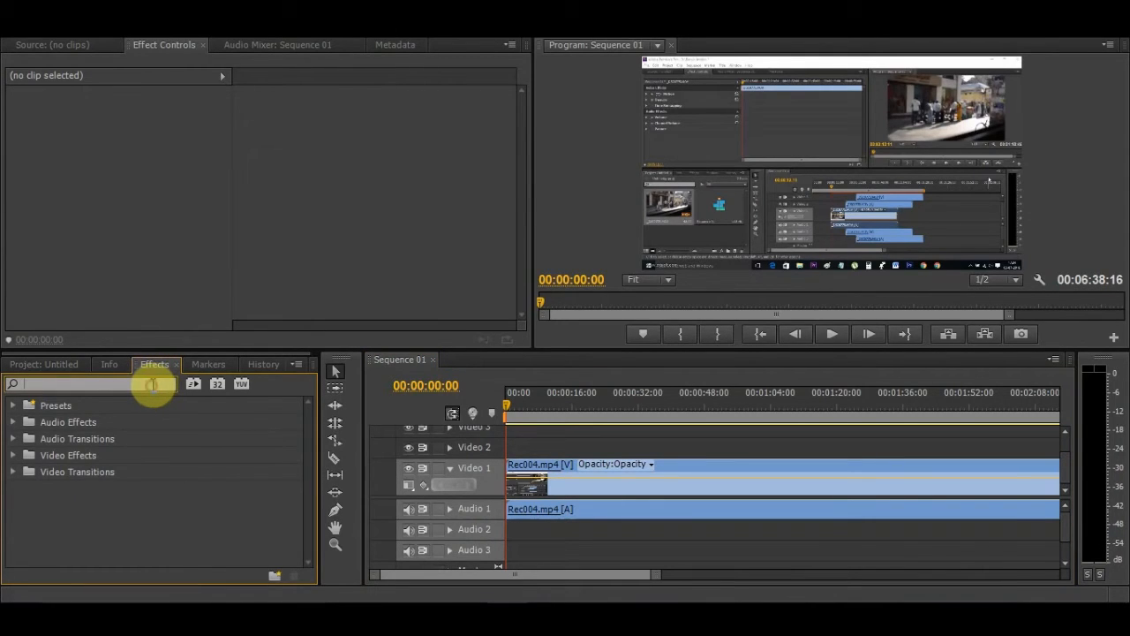
# Search effects for 'crop' and drag Crop onto the Rec004.mp4 clip on Video 1.
pyautogui.write('crop')
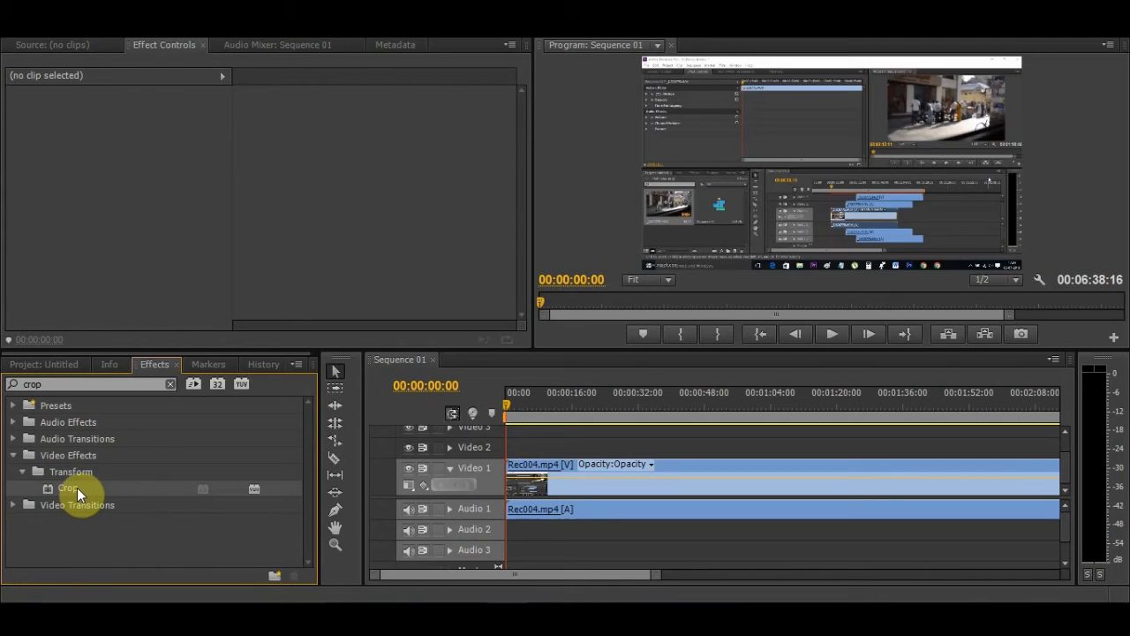
pyautogui.moveTo(104, 492)
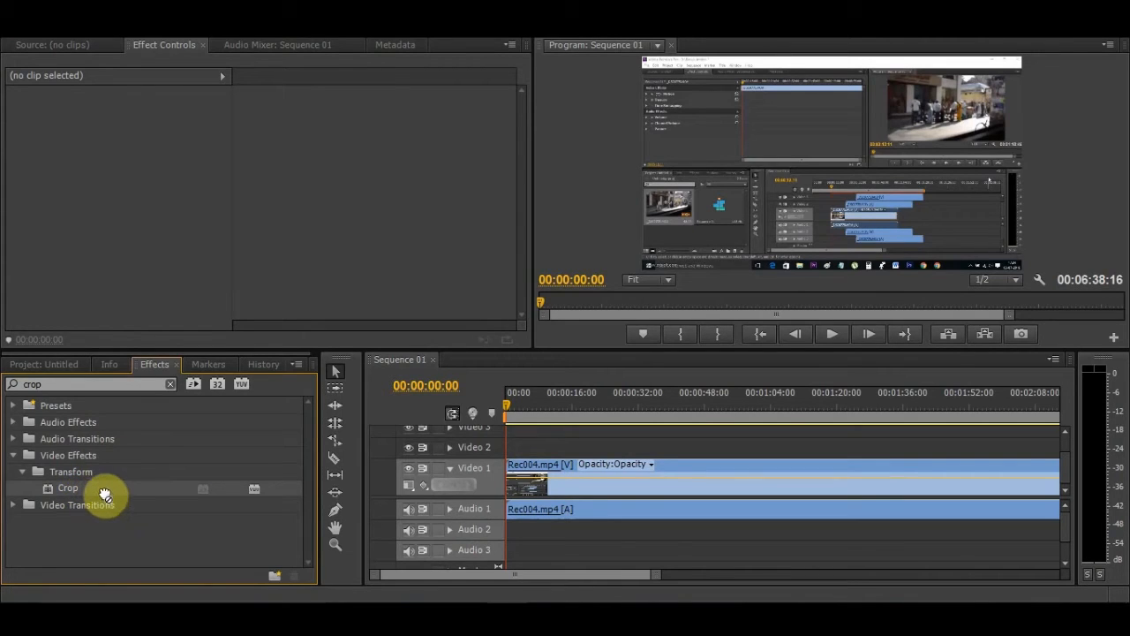
pyautogui.moveTo(105, 492); pyautogui.dragTo(548, 482)
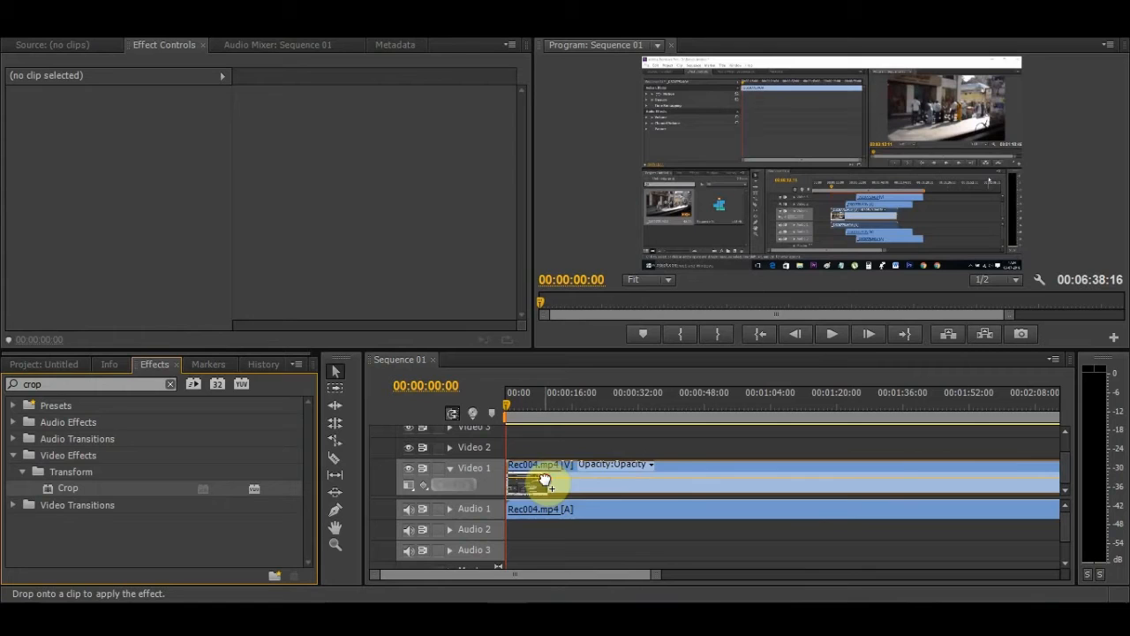
pyautogui.moveTo(68, 486); pyautogui.dragTo(543, 482)
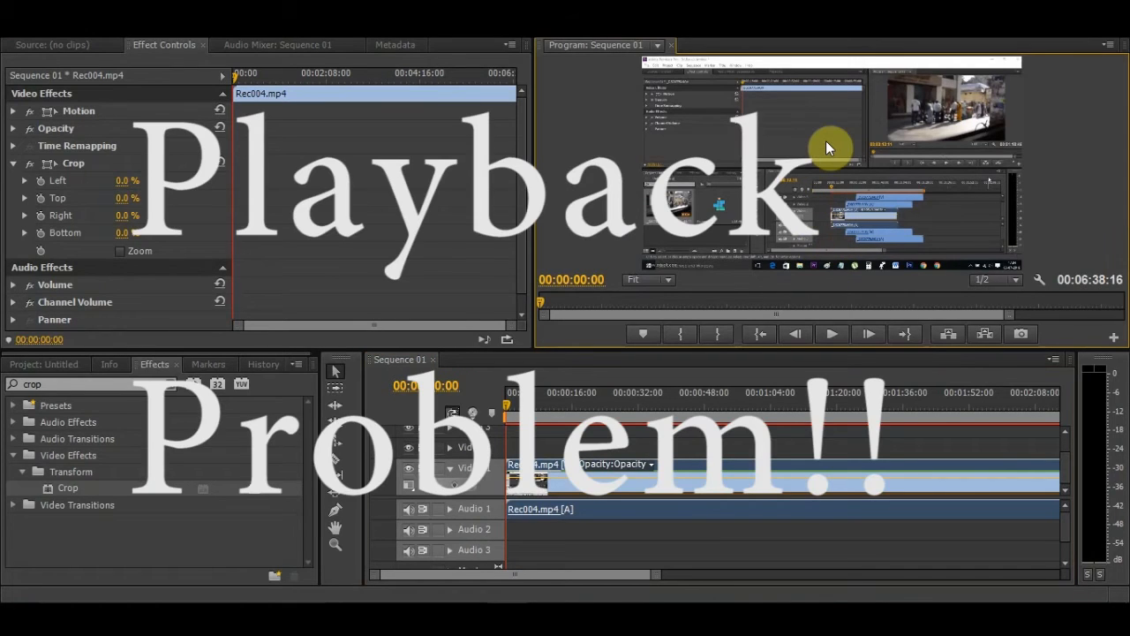
pyautogui.moveTo(826, 196)
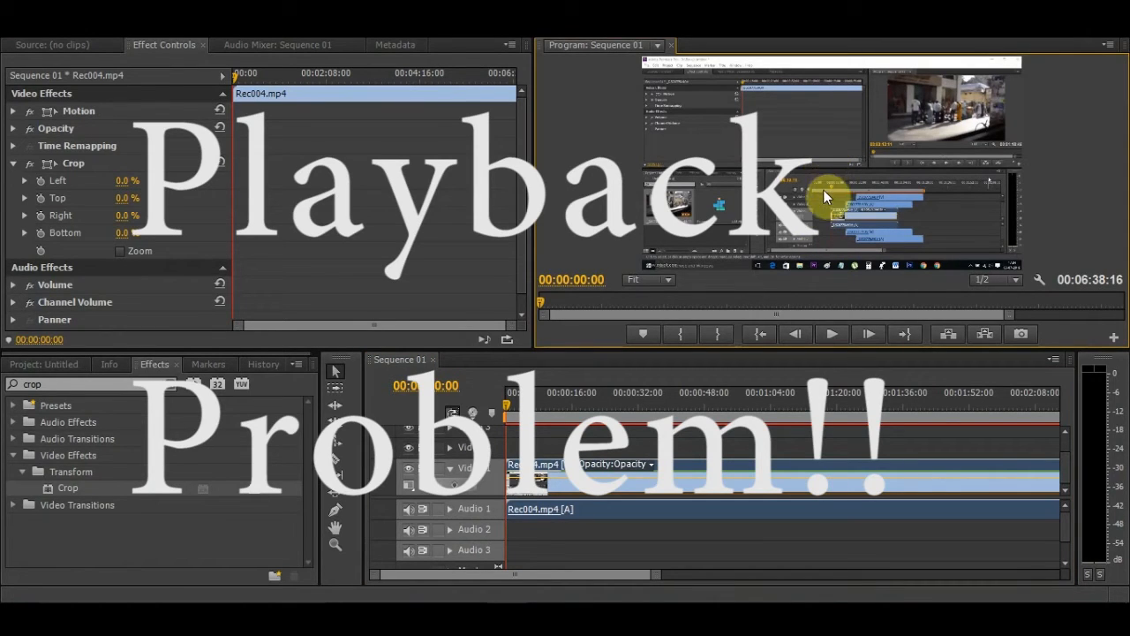
pyautogui.moveTo(778, 179)
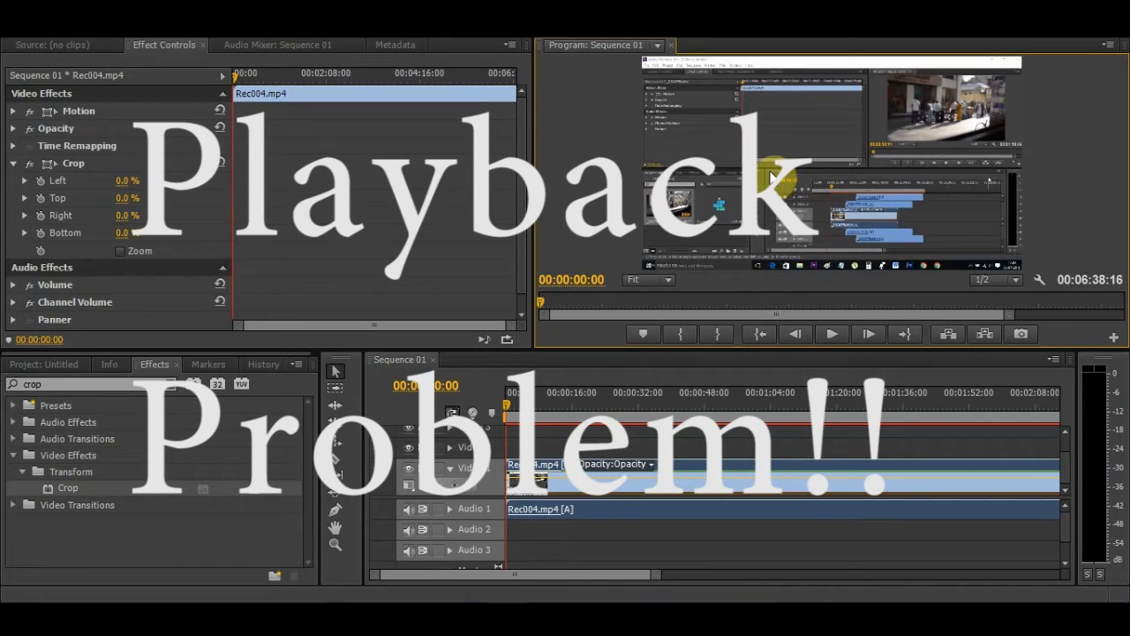
pyautogui.moveTo(760, 208)
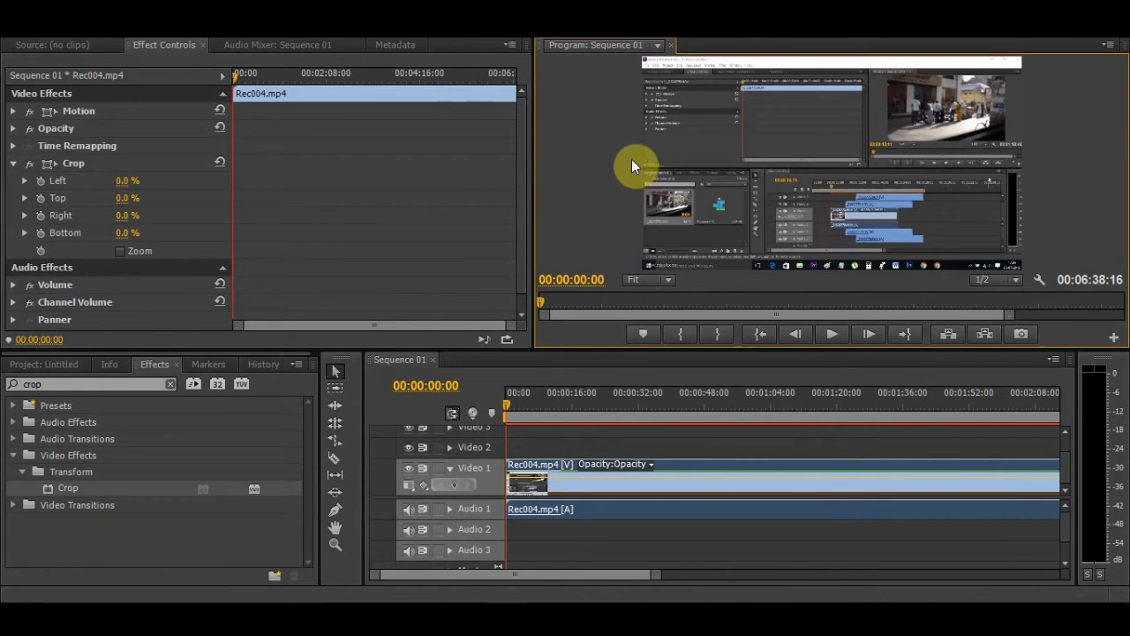
pyautogui.moveTo(589, 210)
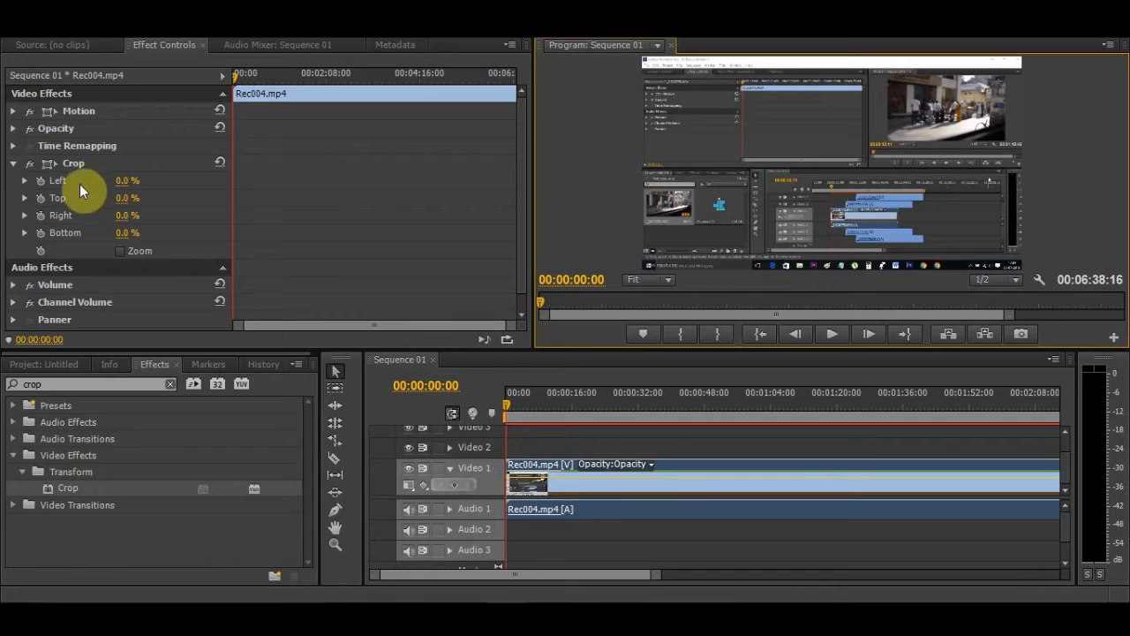
pyautogui.moveTo(784, 69)
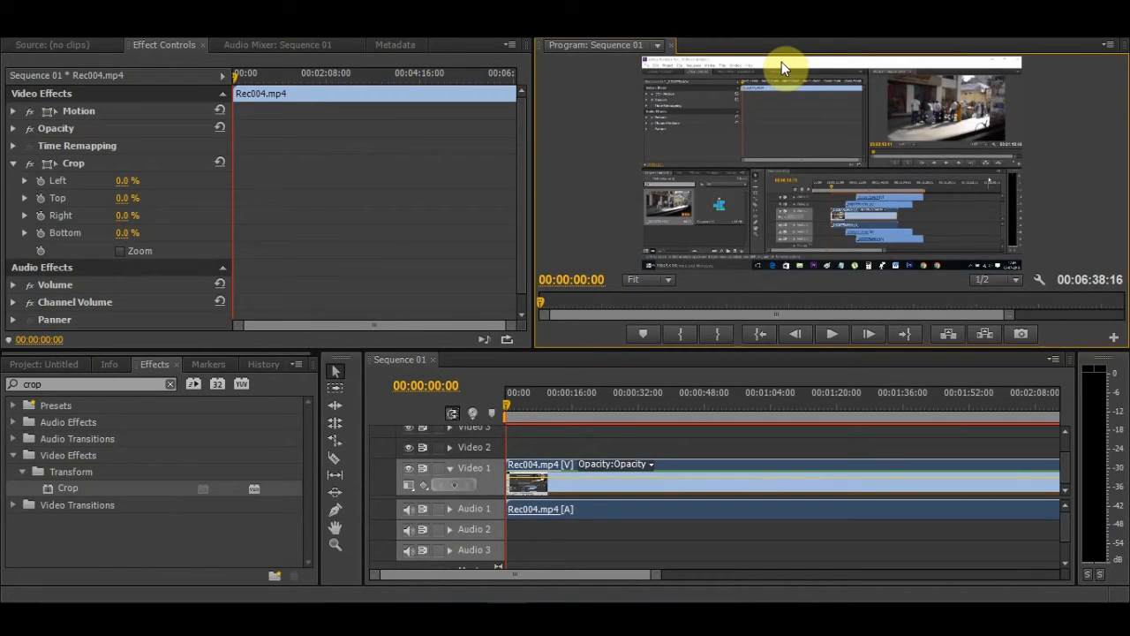
pyautogui.moveTo(388, 168)
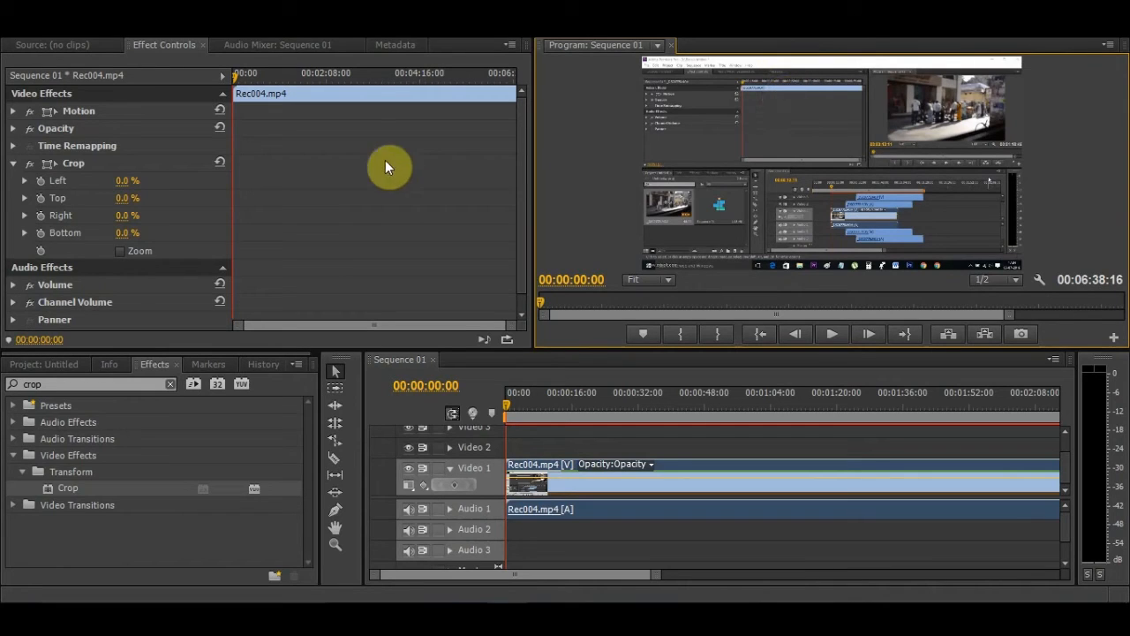
pyautogui.moveTo(124, 183)
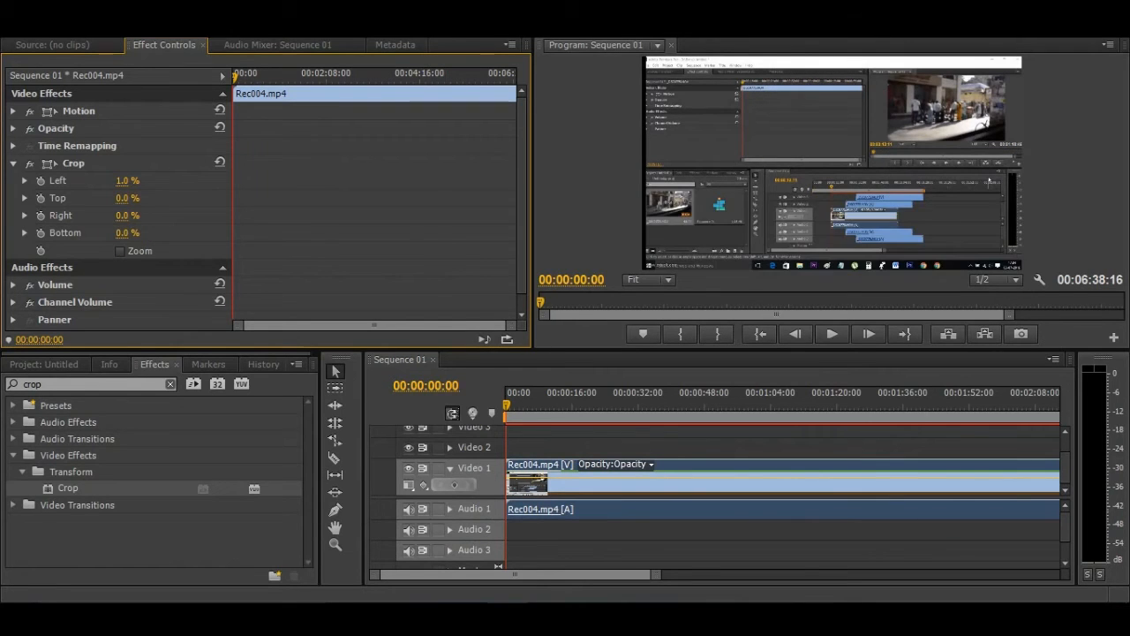
pyautogui.moveTo(163, 197)
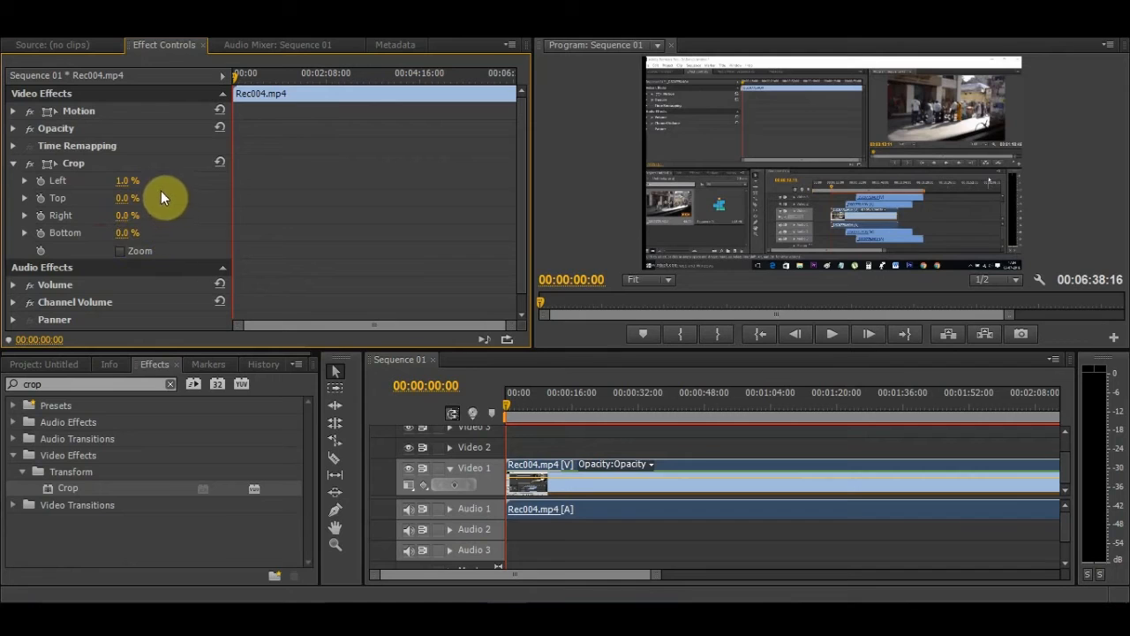
pyautogui.moveTo(450, 216)
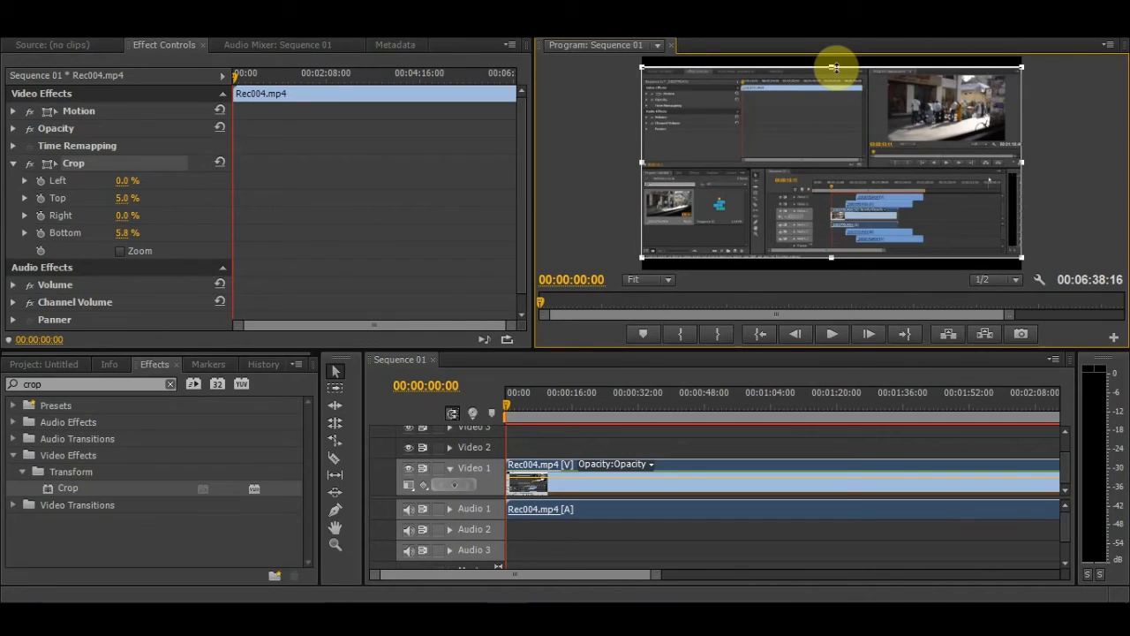
pyautogui.moveTo(587, 190)
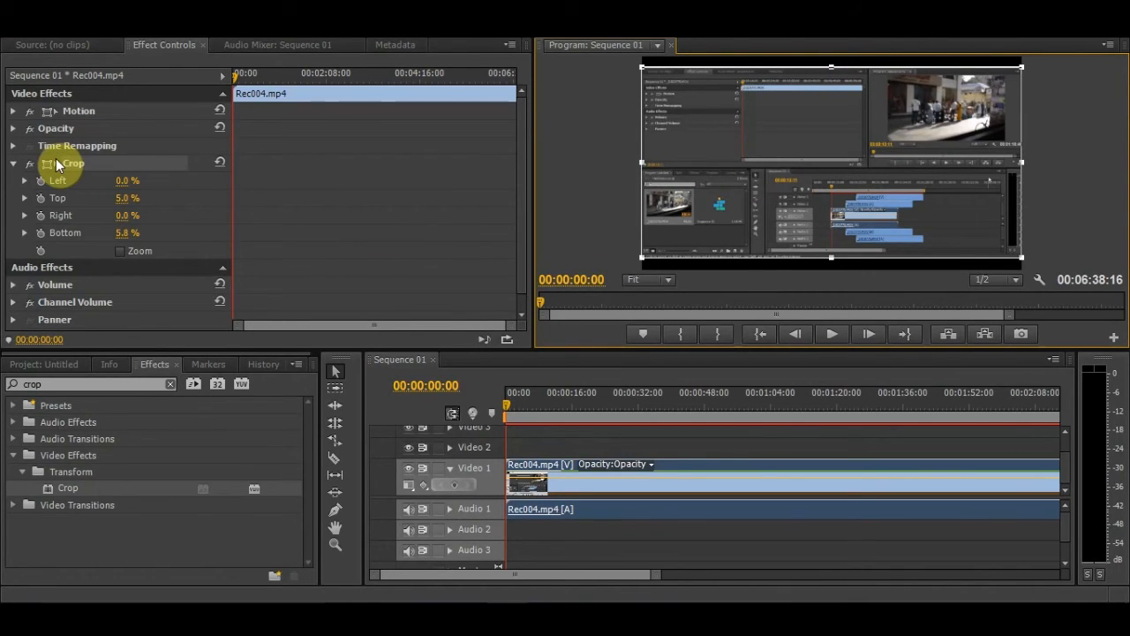
pyautogui.moveTo(168, 238)
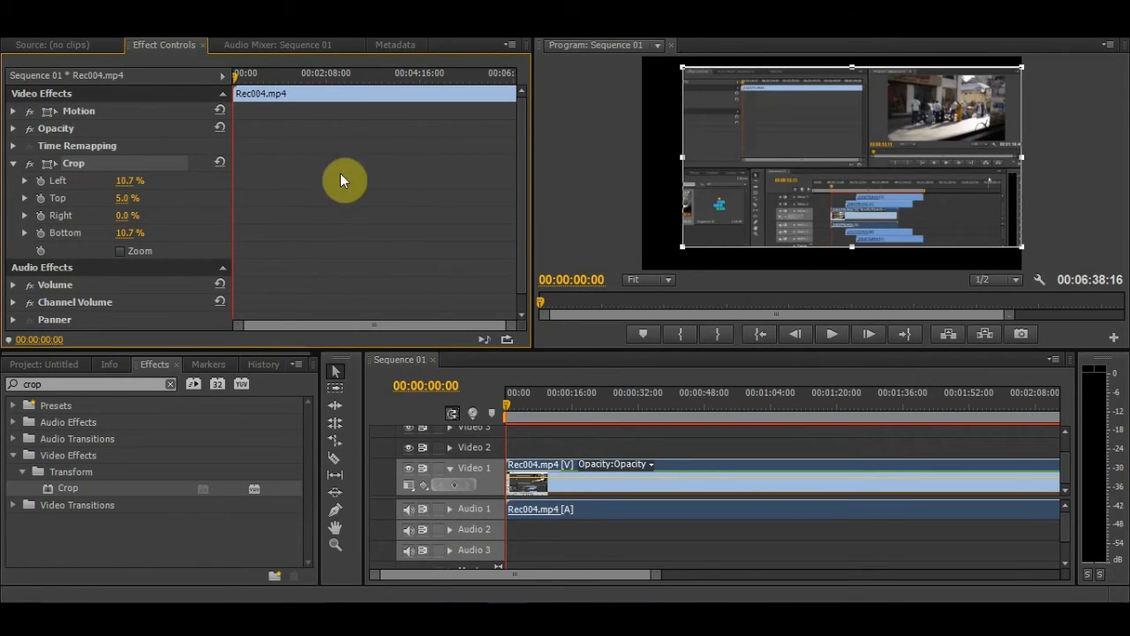
pyautogui.moveTo(155, 197)
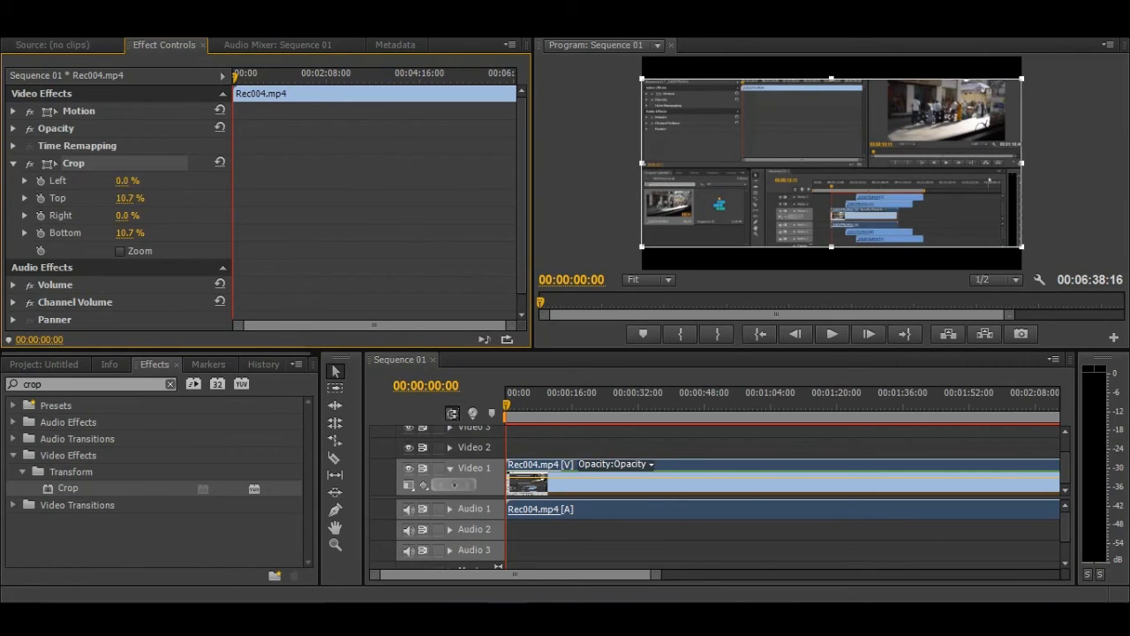
pyautogui.moveTo(806, 157)
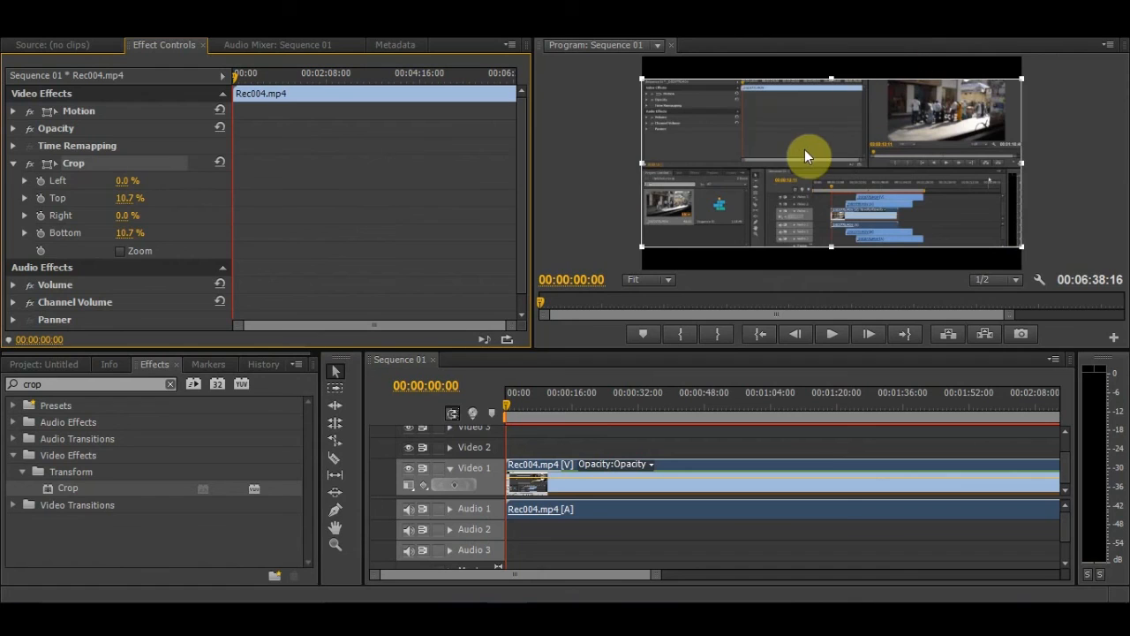
# Drag the crop frame's left edge inward until Left reads 64.3%.
pyautogui.moveTo(804, 163); pyautogui.dragTo(728, 166)
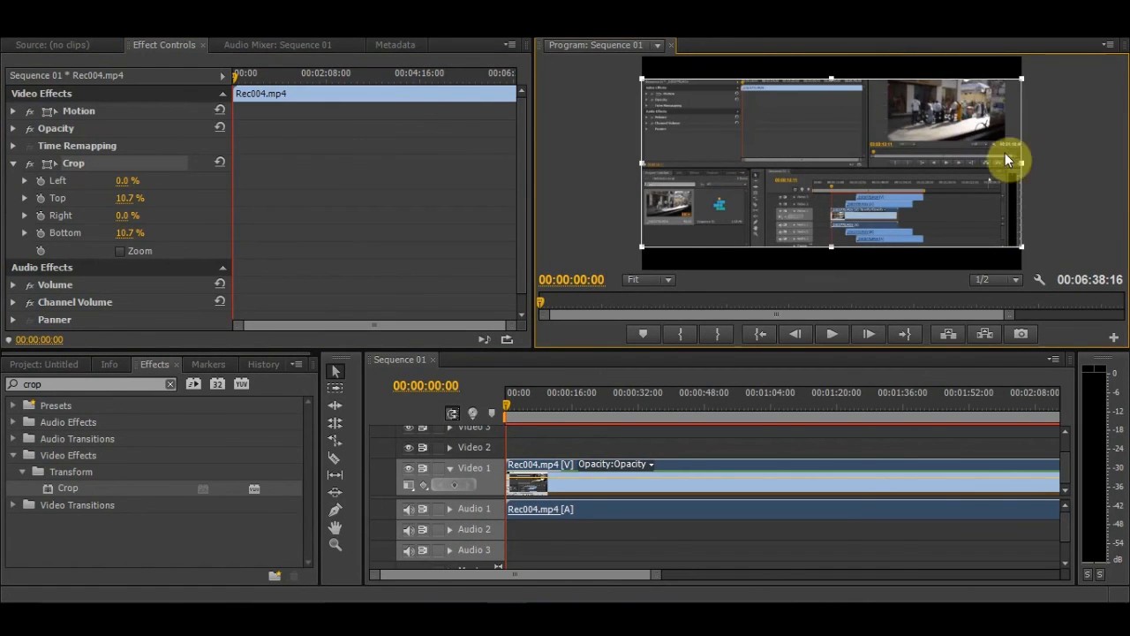
pyautogui.moveTo(1020, 159); pyautogui.dragTo(1047, 159)
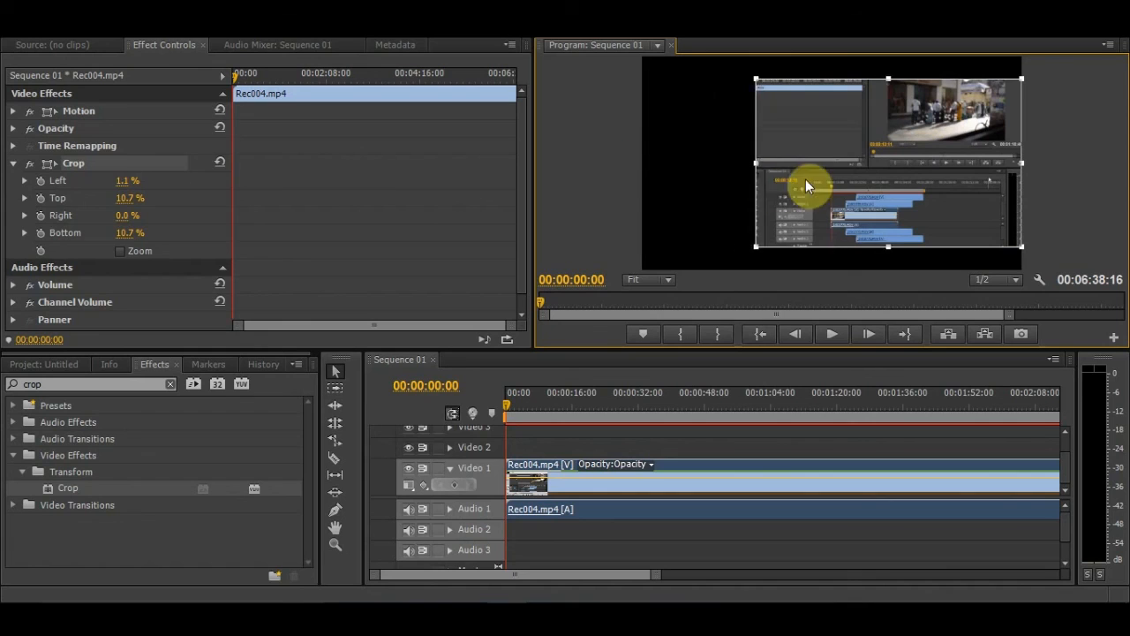
pyautogui.moveTo(807, 185); pyautogui.dragTo(951, 228)
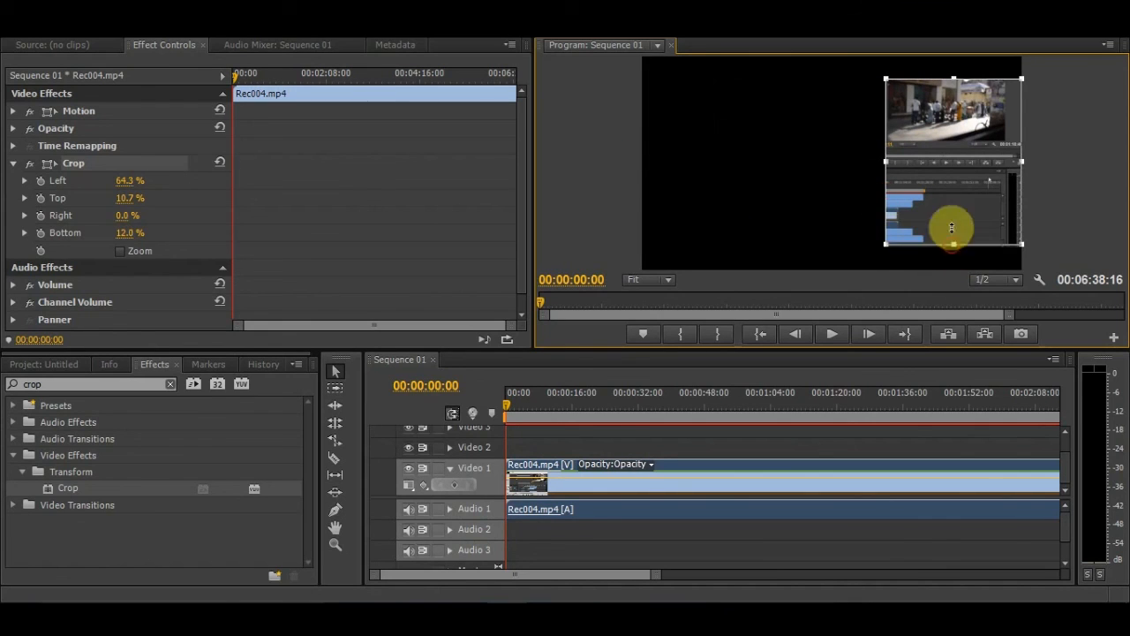